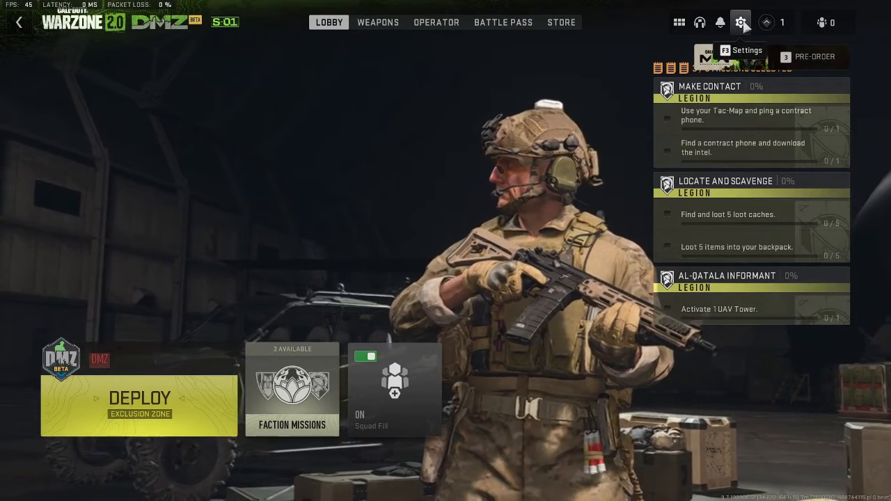
# - Open the game settings from the gear icon and reach the Interface tab
pyautogui.click(740, 23)
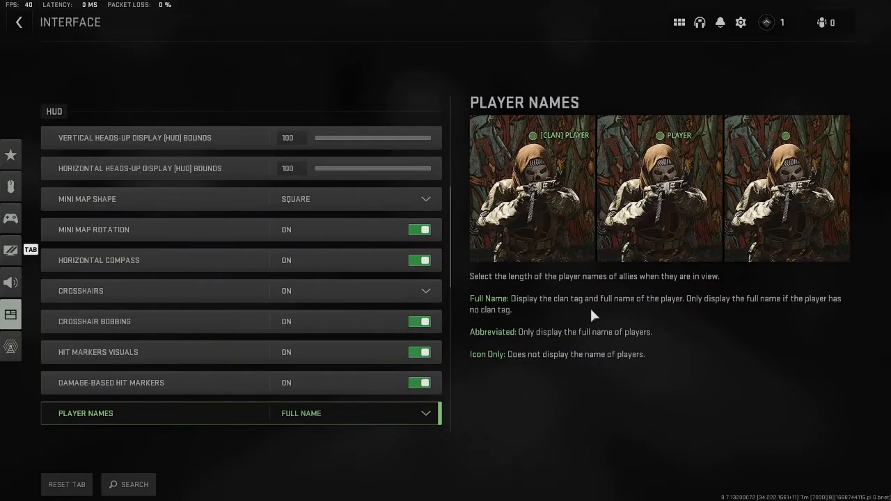
# - Scroll the Interface settings down to the Telemetry section and select its row
pyautogui.scroll(3)
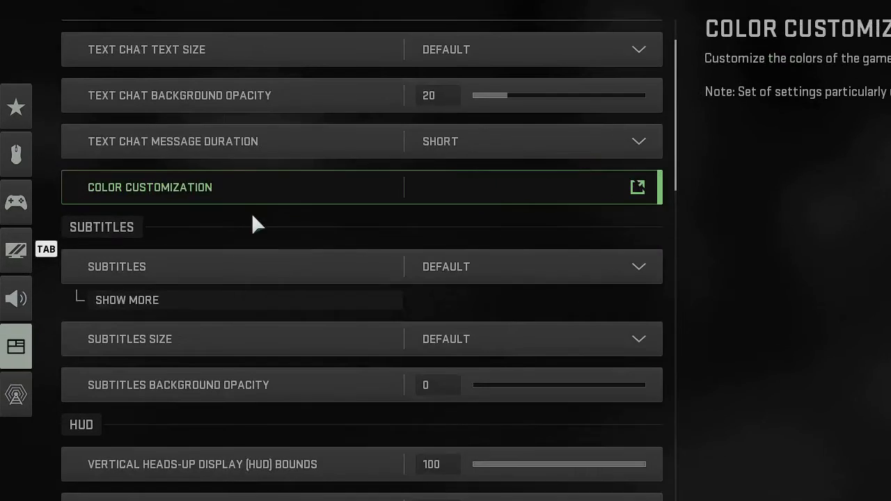
pyautogui.scroll(-3)
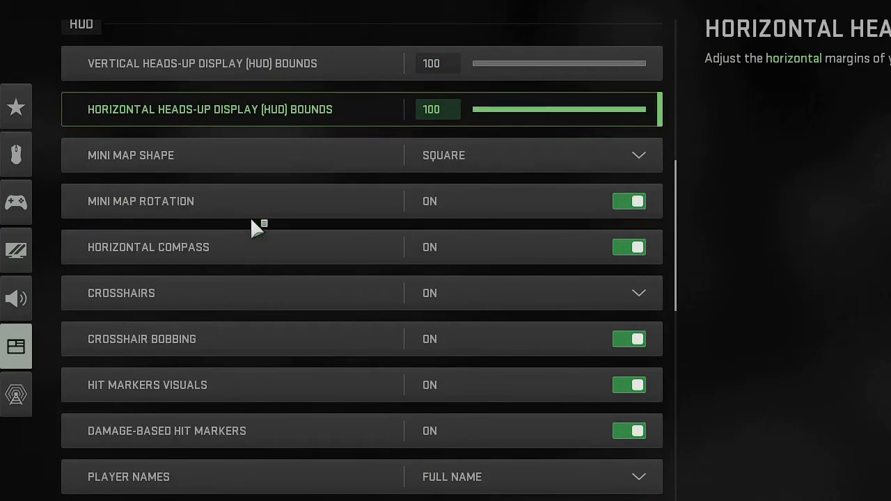
pyautogui.scroll(-3)
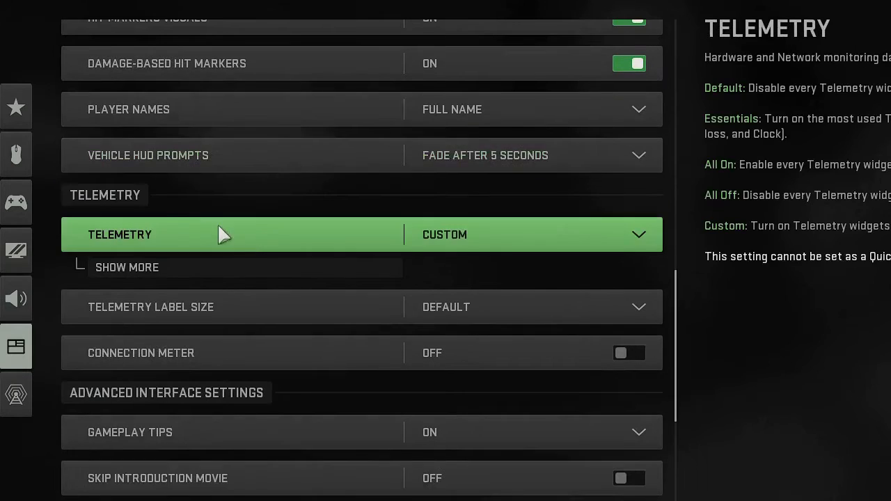
pyautogui.click(532, 234)
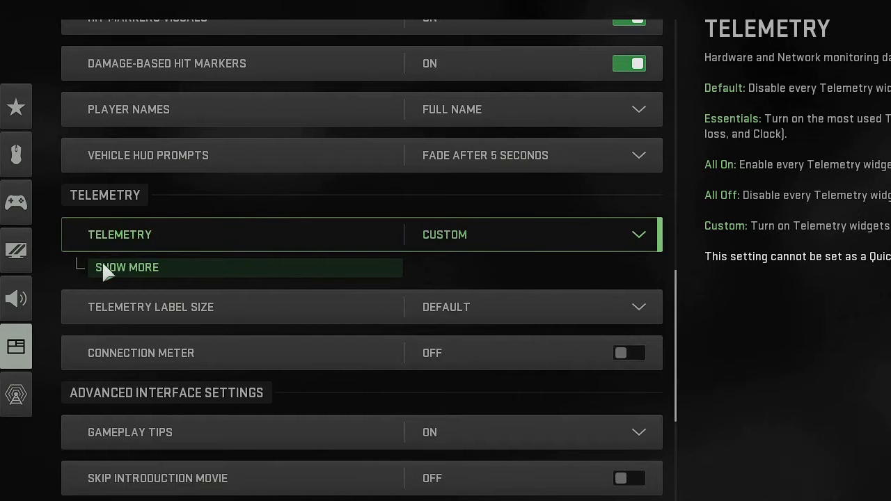
# - Expand Telemetry with Show More and switch the widgets off, leaving only FPS on
pyautogui.click(127, 267)
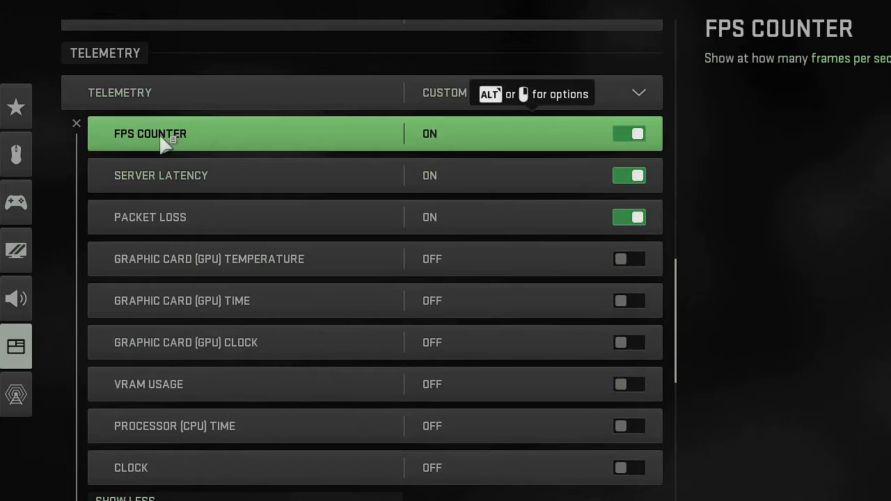
pyautogui.click(628, 134)
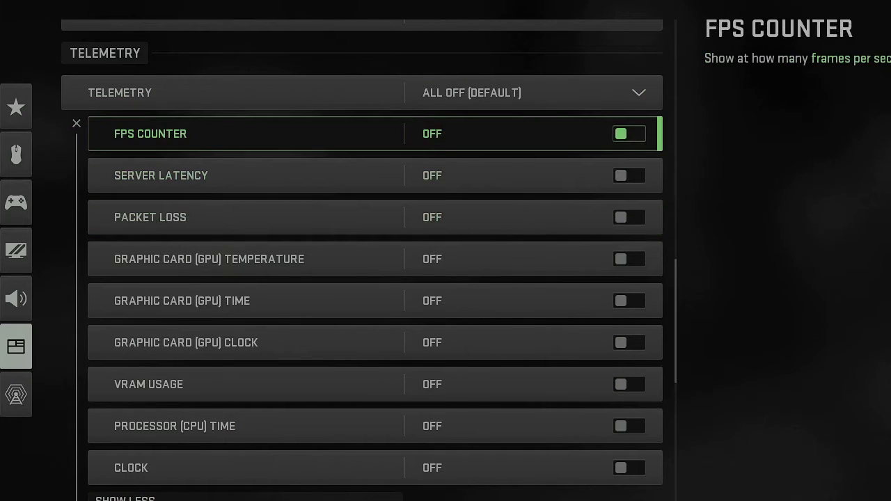
pyautogui.scroll(3)
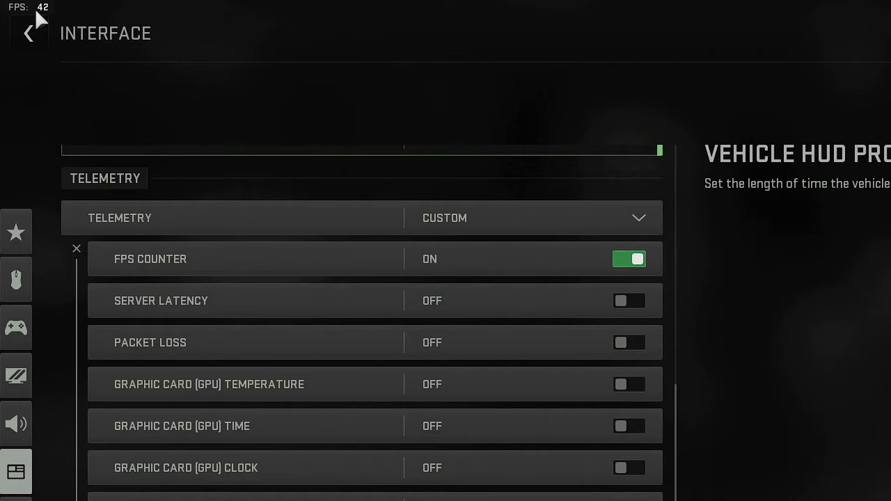
pyautogui.moveTo(635, 305)
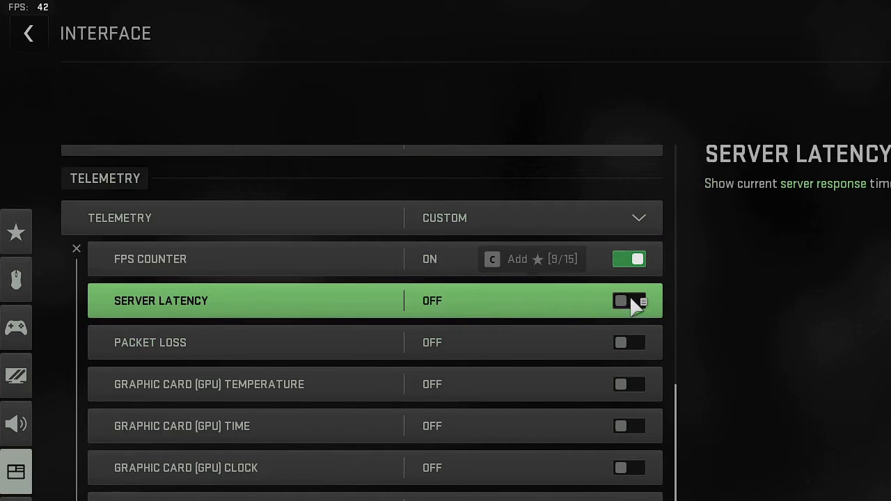
# - Turn on Server Latency in the expanded Telemetry list
pyautogui.click(628, 300)
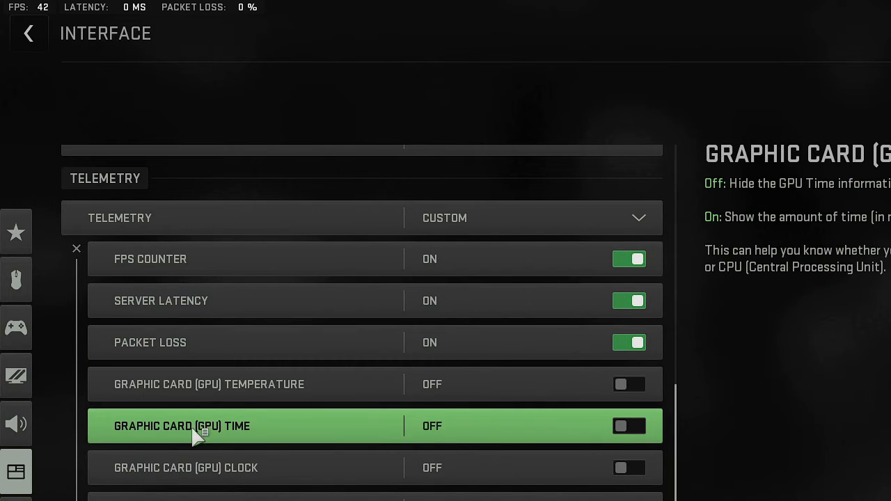
pyautogui.moveTo(323, 442)
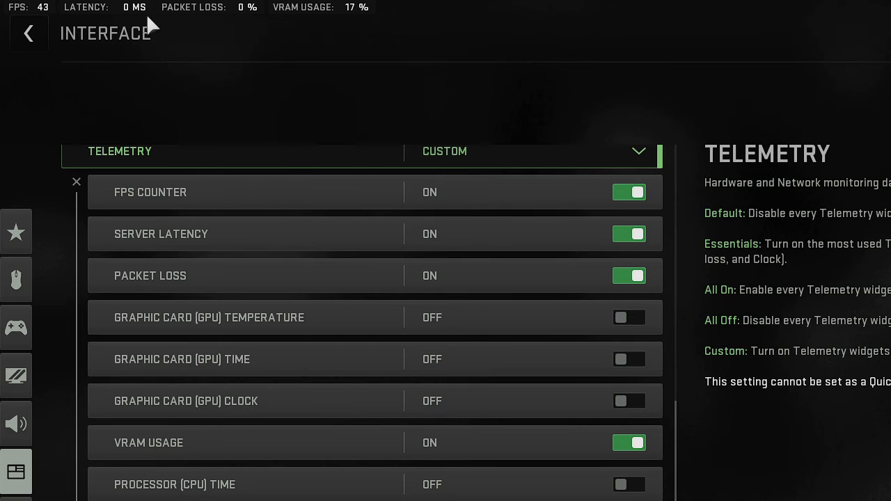
pyautogui.moveTo(74, 18)
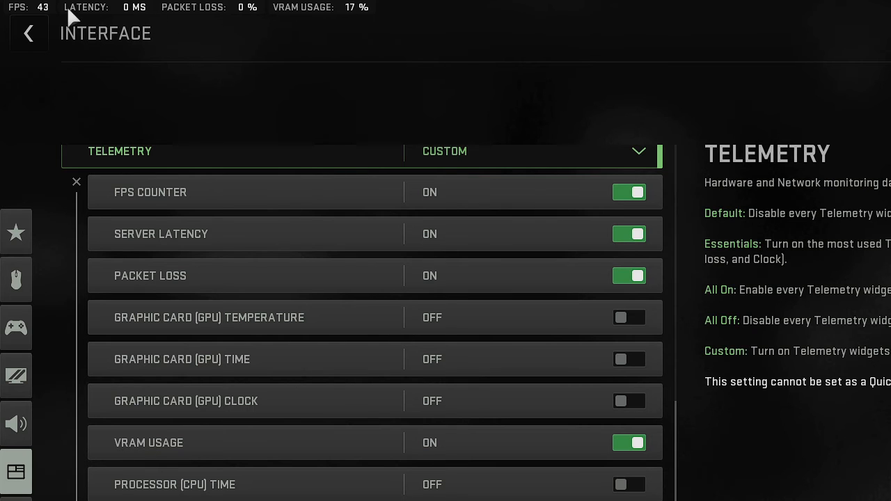
pyautogui.moveTo(70, 28)
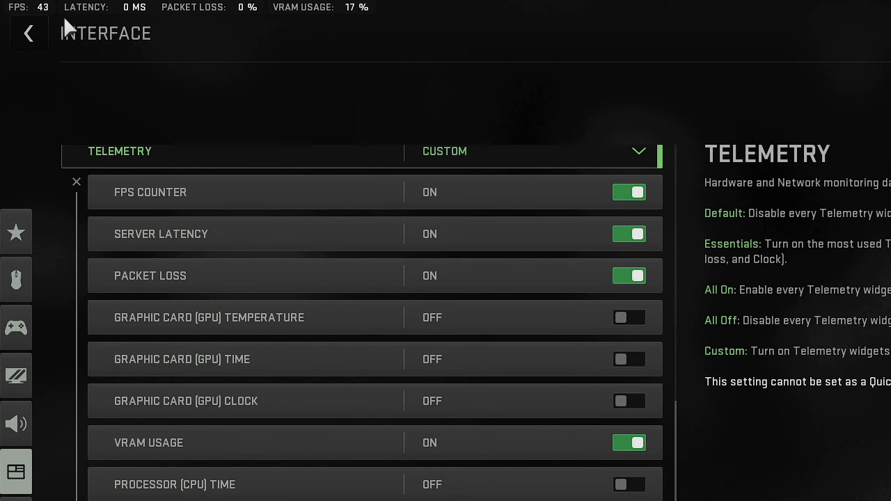
pyautogui.moveTo(108, 24)
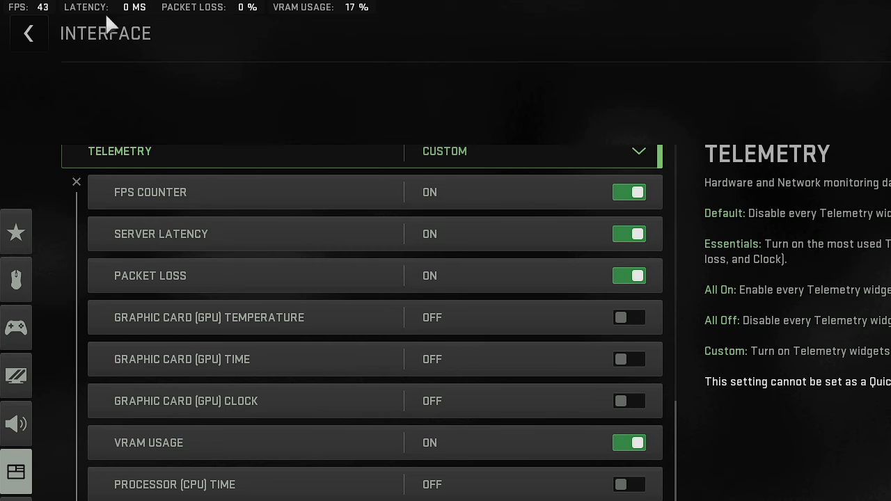